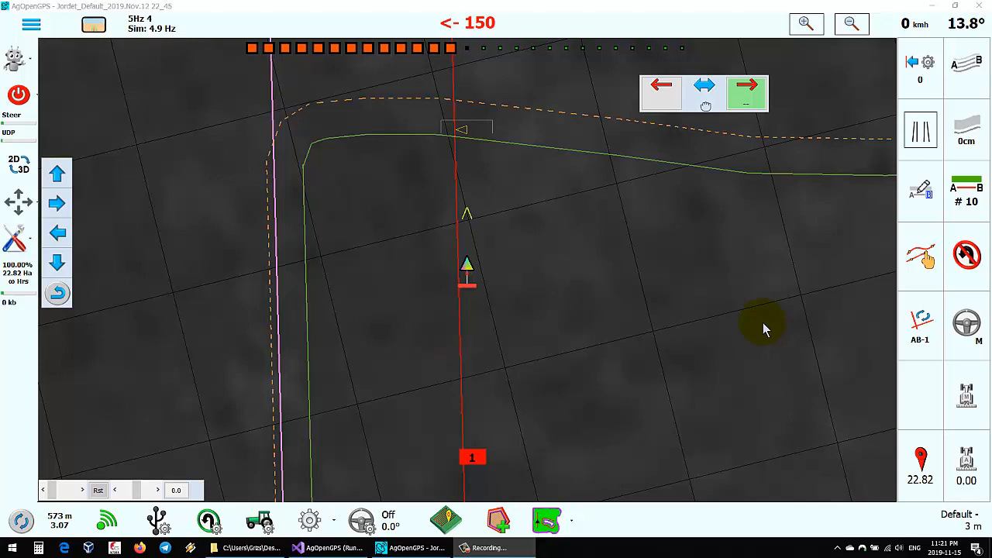
- Open the Edit AB Line dialog, showing 40 cm nudge step and 12.308° heading
click(920, 192)
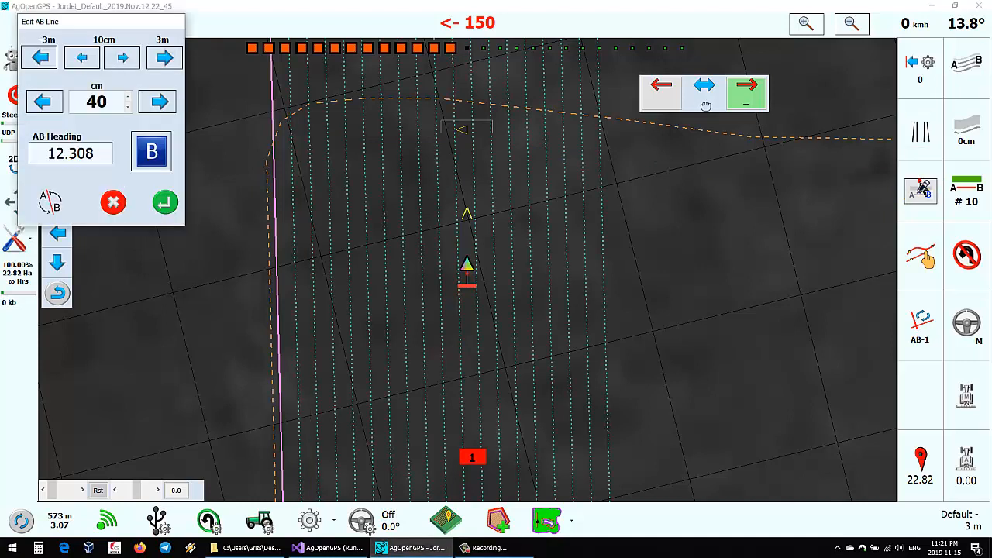
click(163, 58)
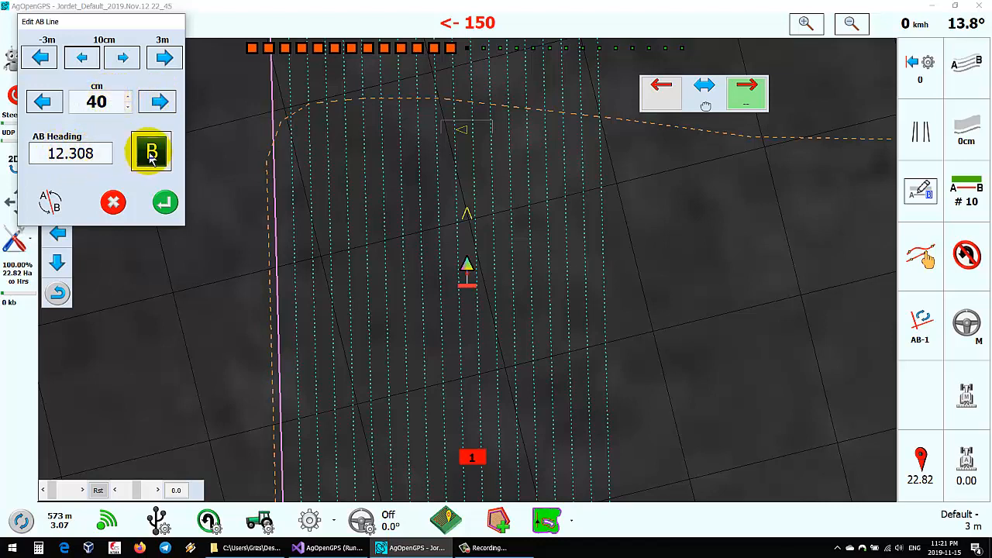
mouse_move(87, 200)
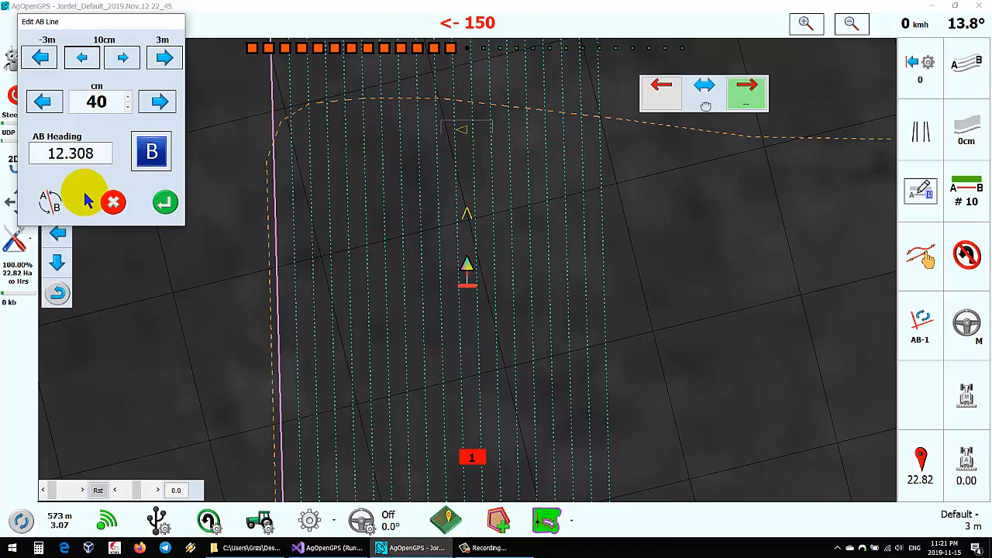
mouse_move(240, 188)
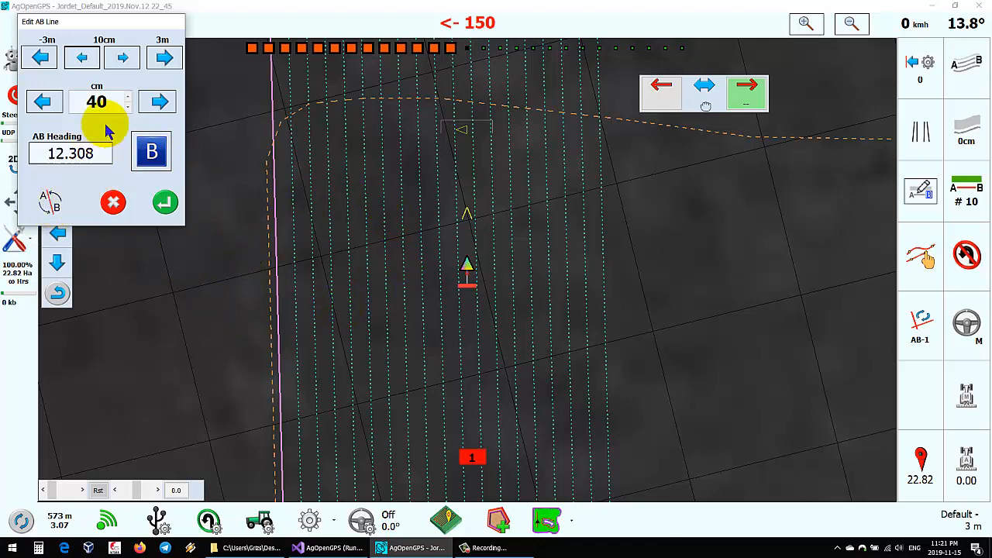
mouse_move(240, 198)
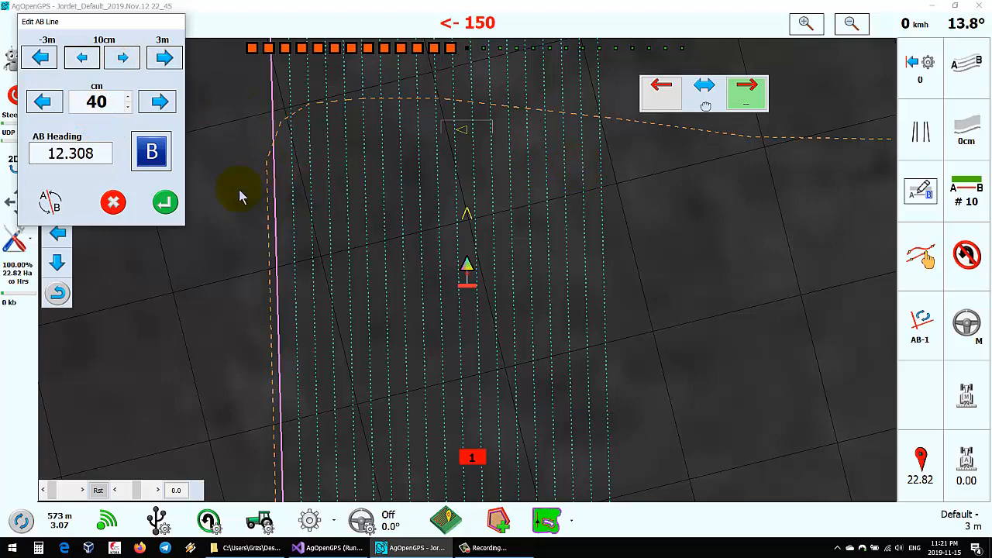
mouse_move(308, 222)
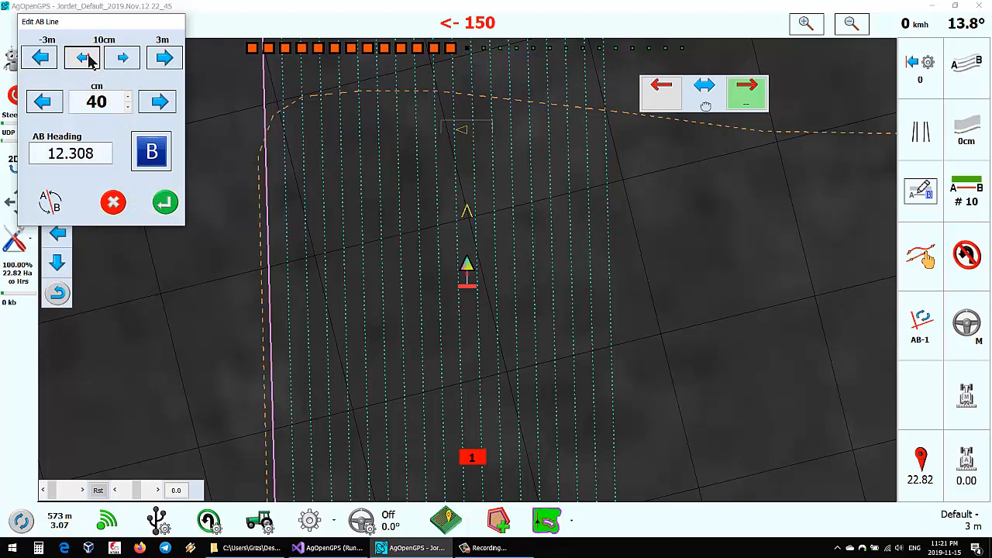
- Nudge the AB line sideways to a -120 cm offset and confirm the edit
click(82, 57)
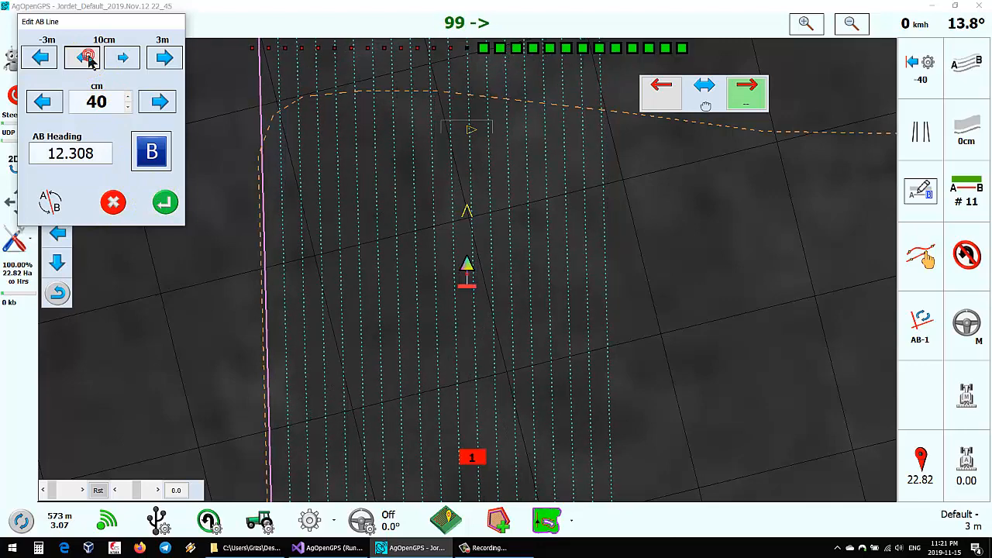
click(81, 56)
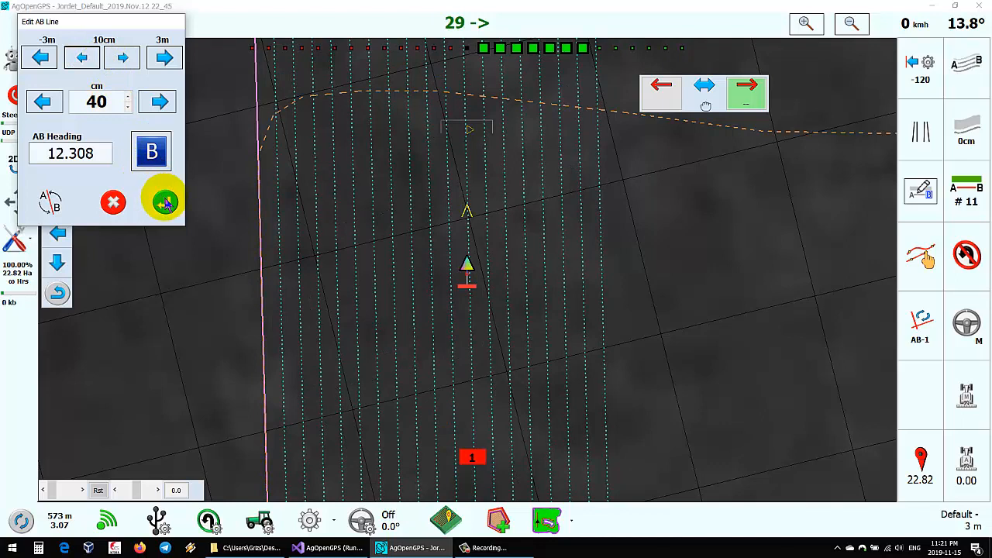
click(164, 201)
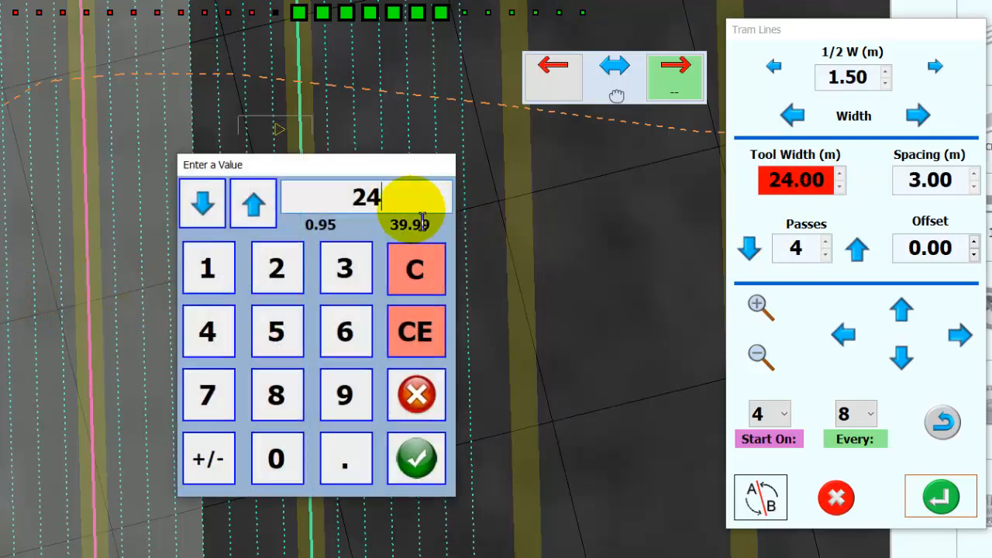
- Enter a 21 m tram tool width and 1.7 m tram spacing
click(207, 268)
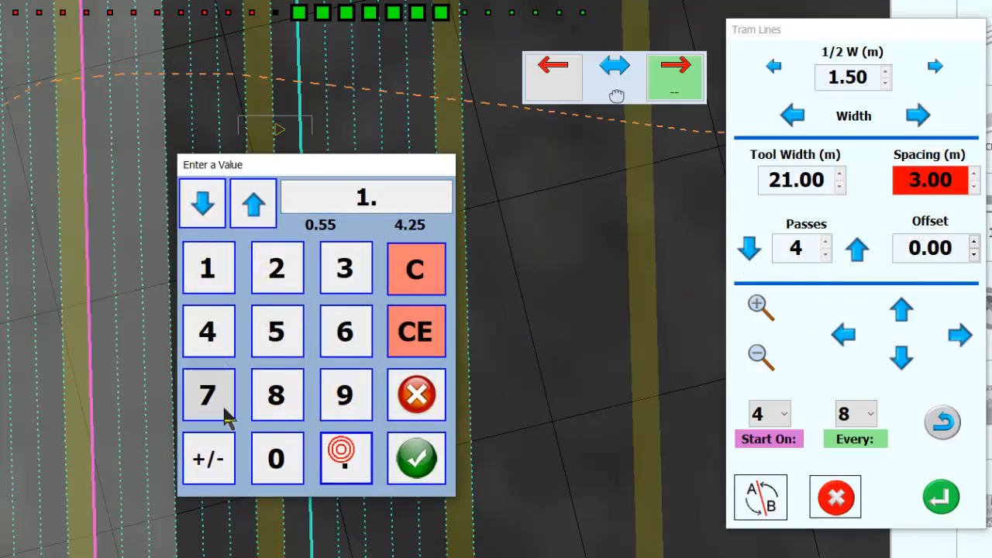
click(208, 395)
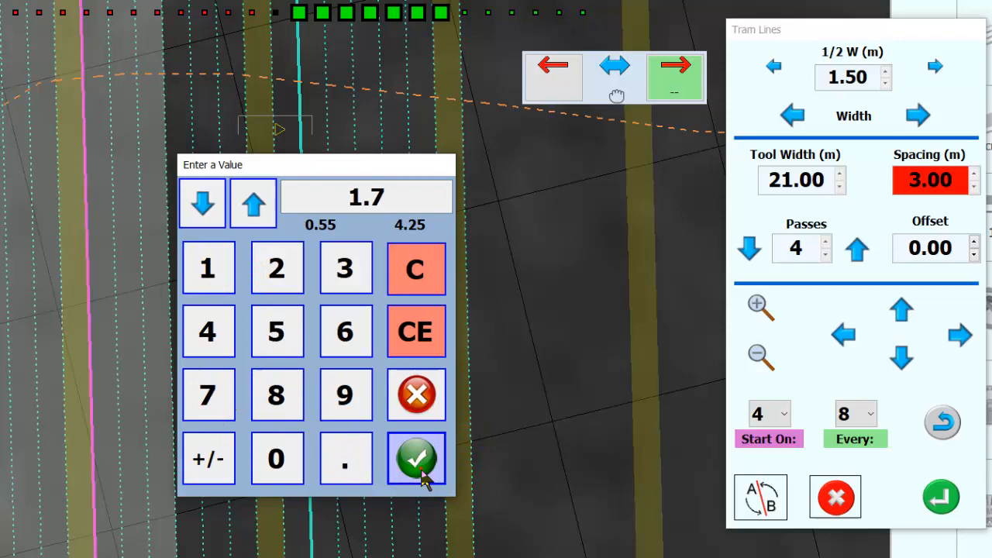
click(416, 458)
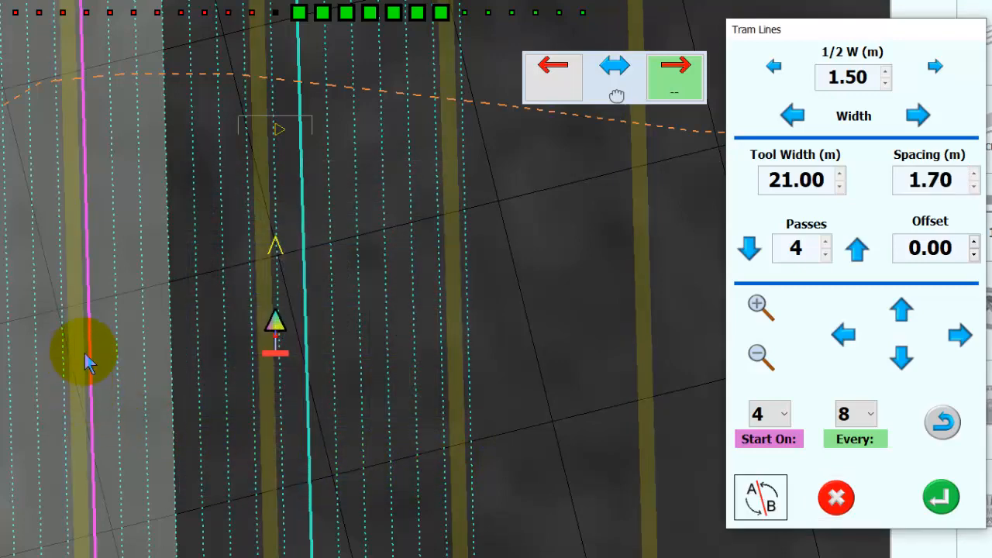
mouse_move(82, 349)
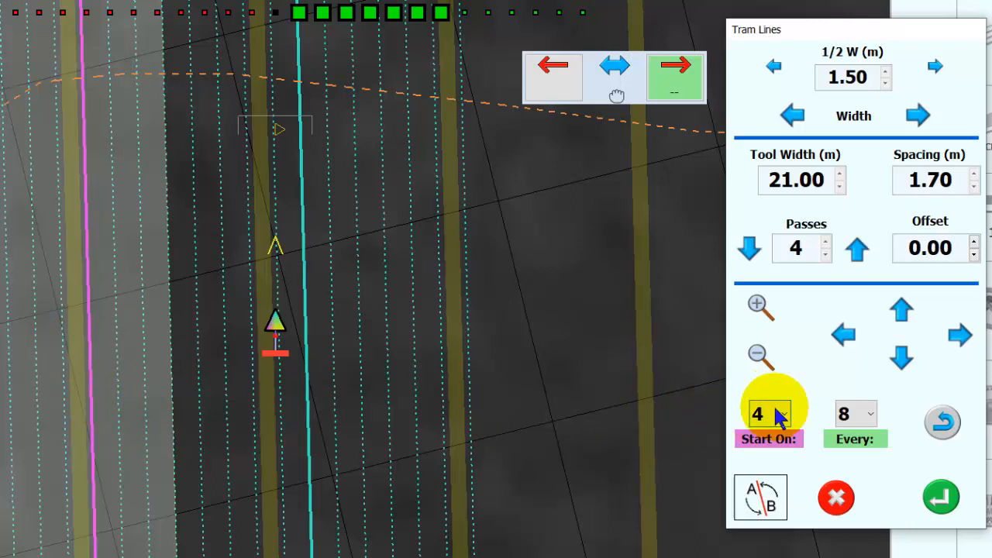
- Set tram Start On to 0 and Every to 0
click(769, 413)
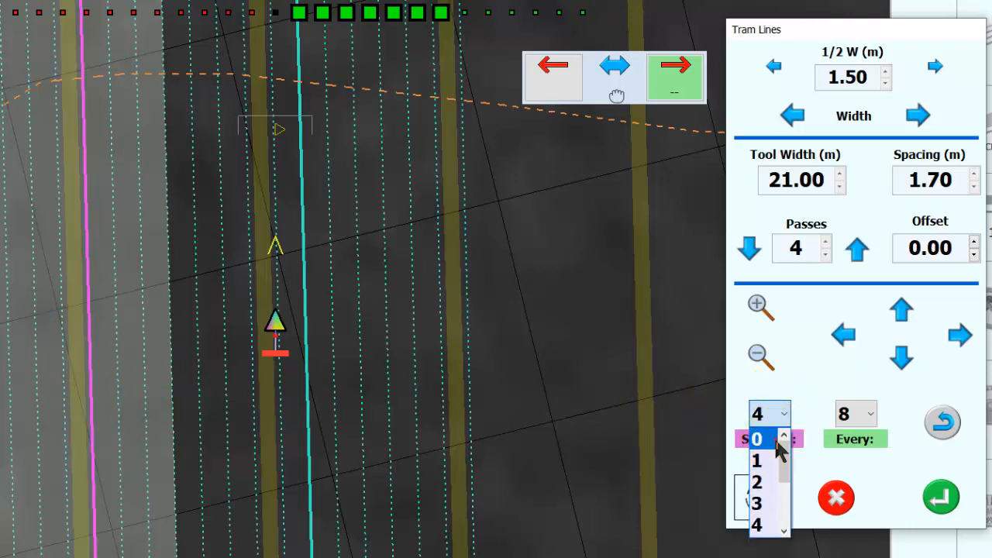
click(756, 439)
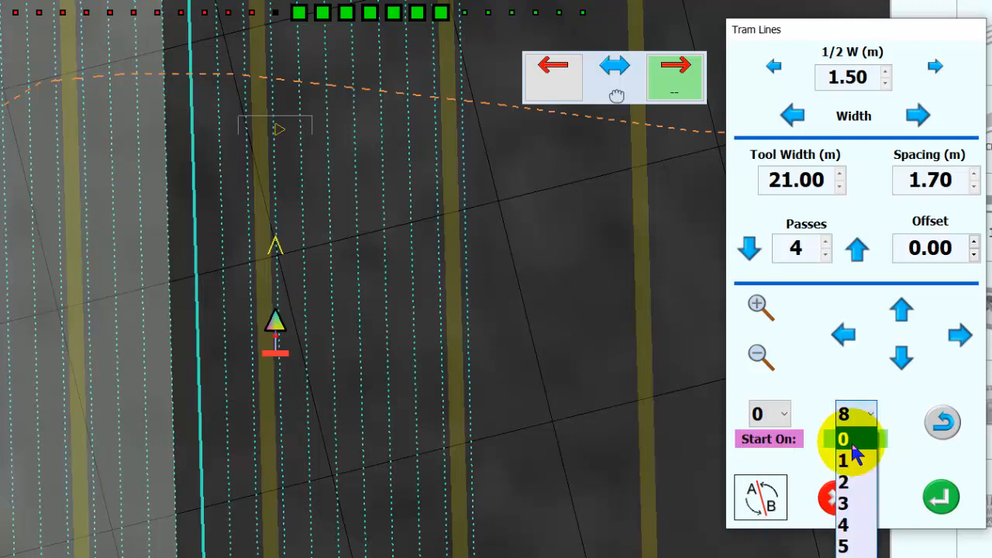
click(842, 438)
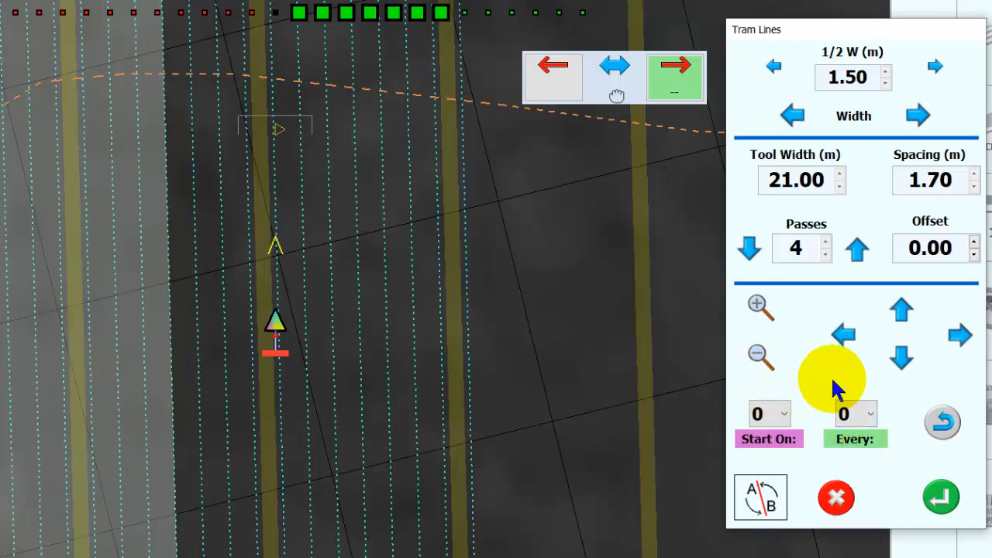
click(960, 335)
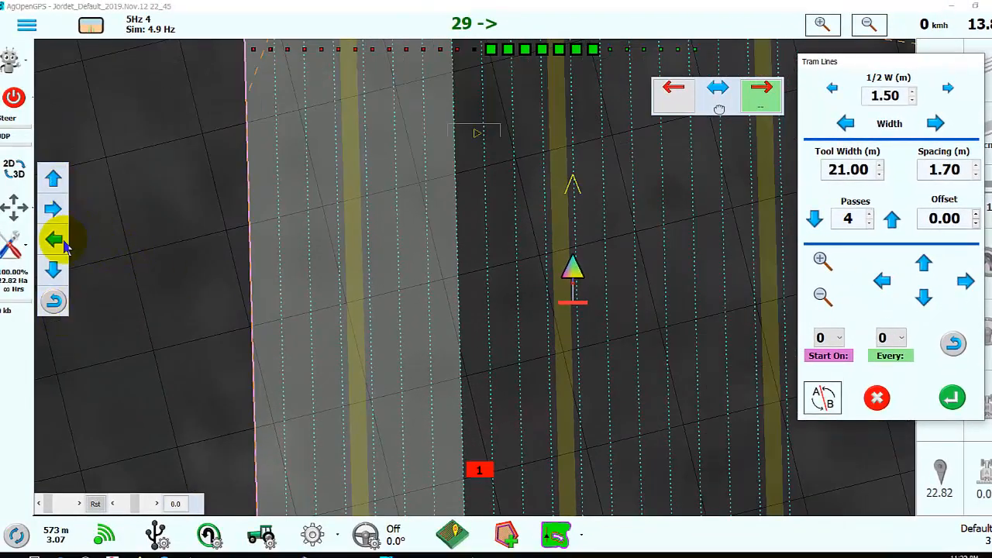
- Shift the tram line pattern slightly left over the field
click(53, 239)
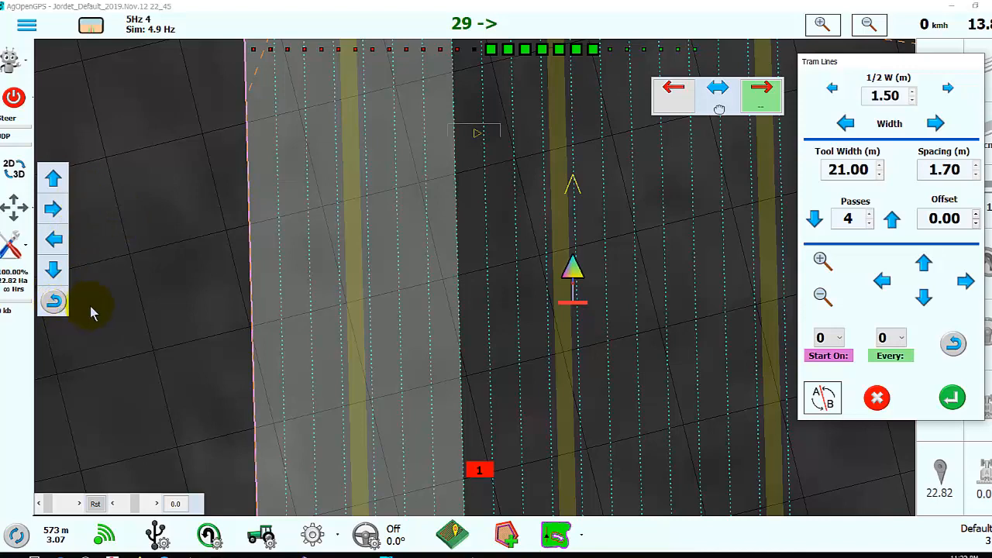
mouse_move(437, 333)
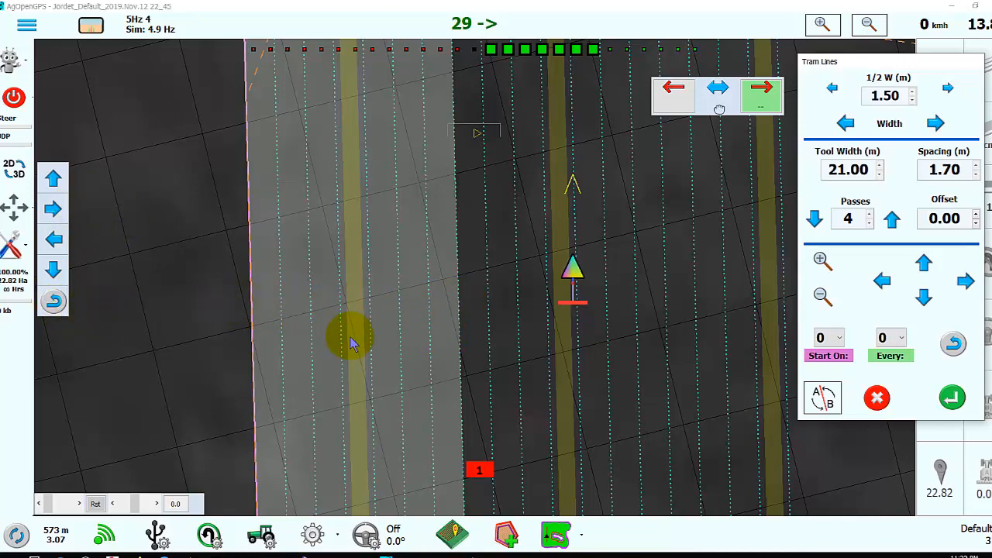
mouse_move(259, 362)
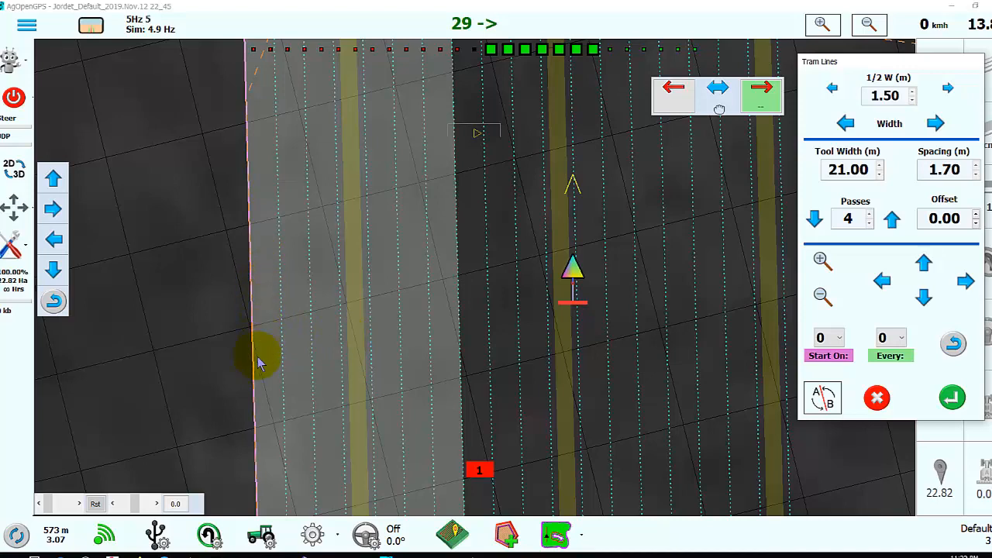
mouse_move(259, 270)
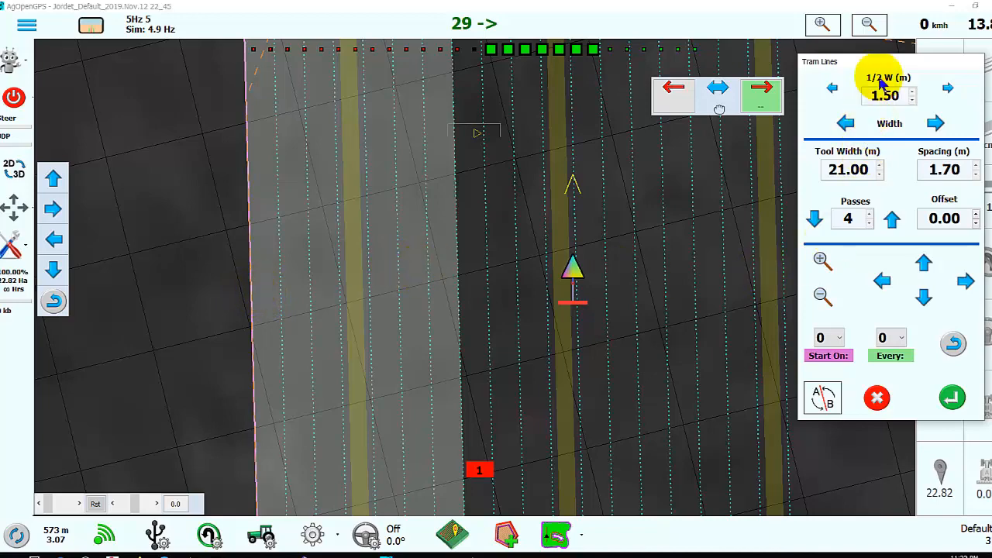
click(831, 87)
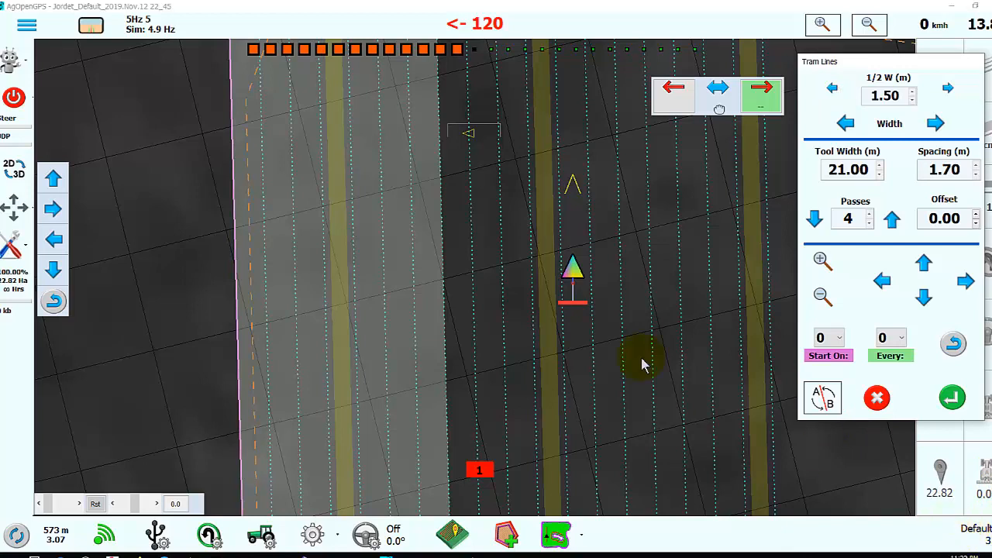
mouse_move(337, 298)
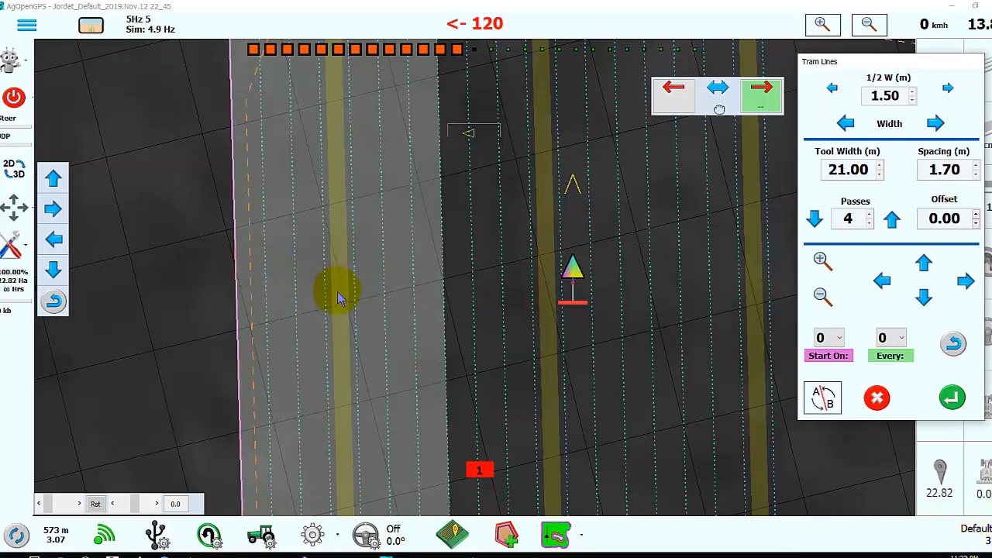
mouse_move(248, 252)
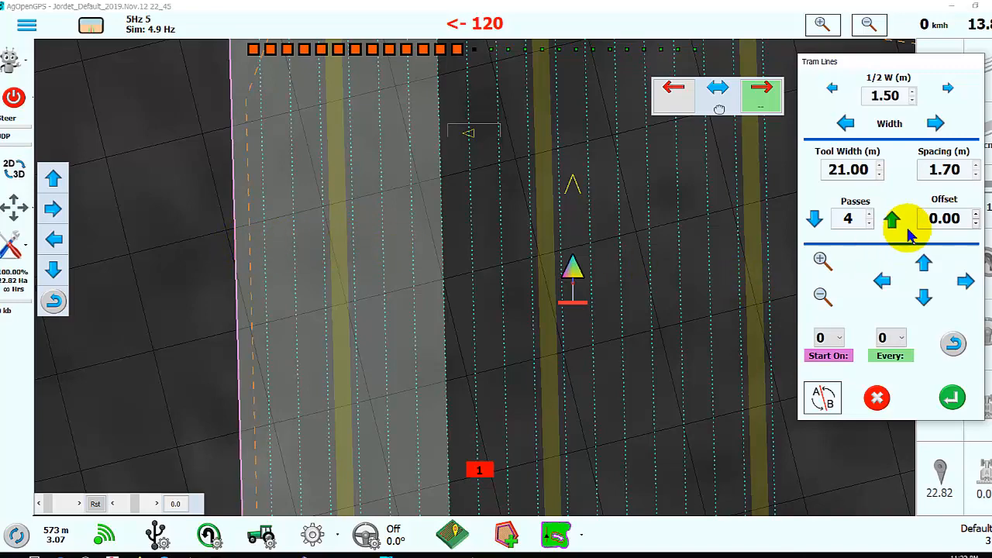
click(944, 218)
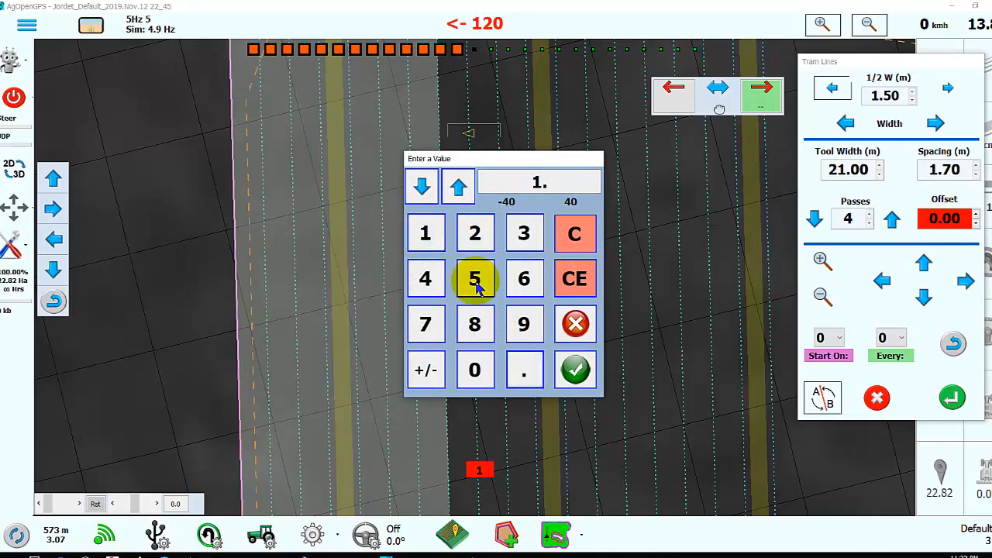
click(575, 369)
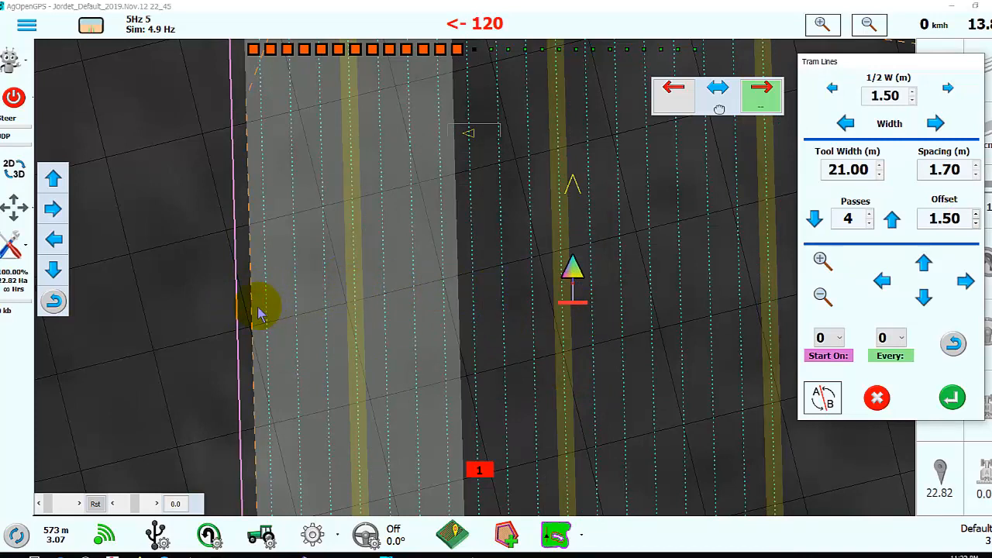
mouse_move(569, 324)
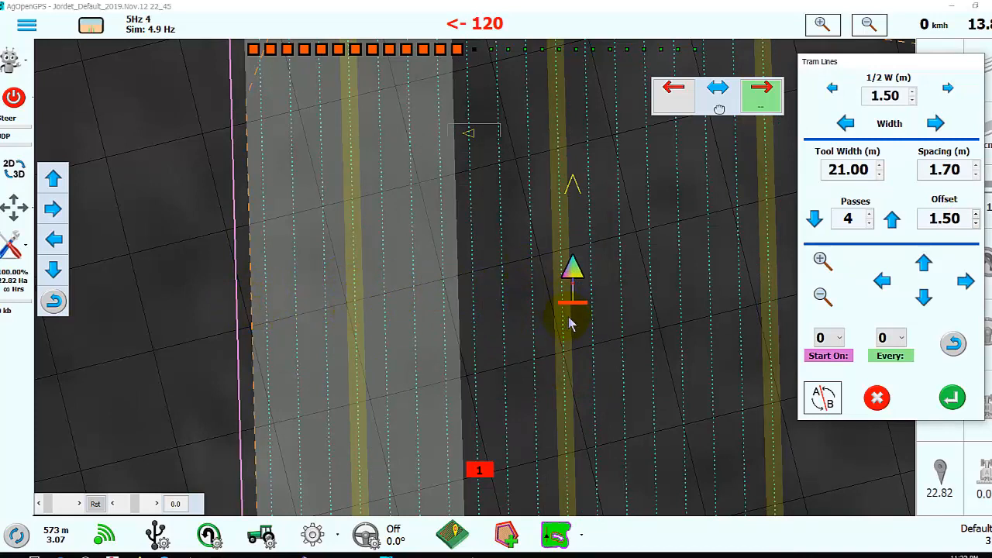
mouse_move(364, 275)
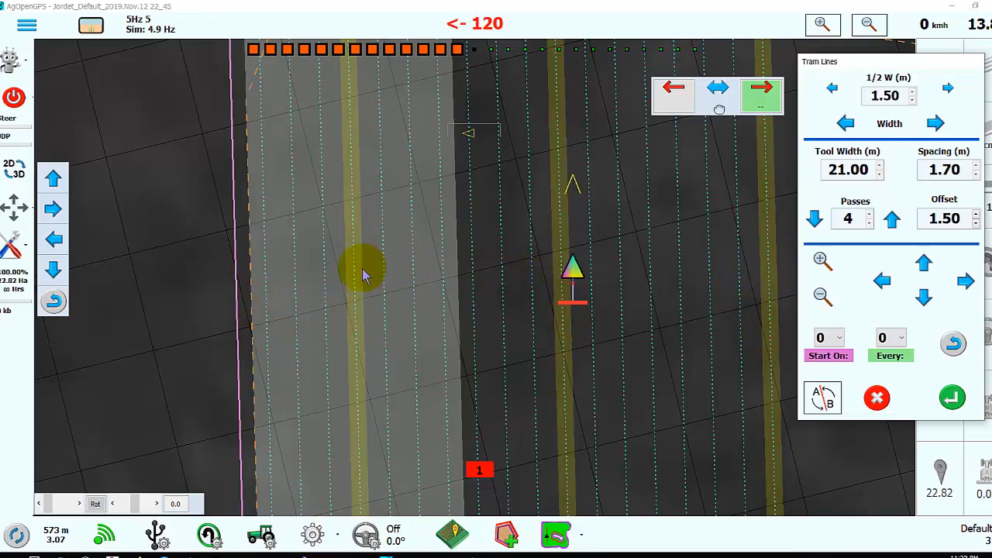
mouse_move(674, 279)
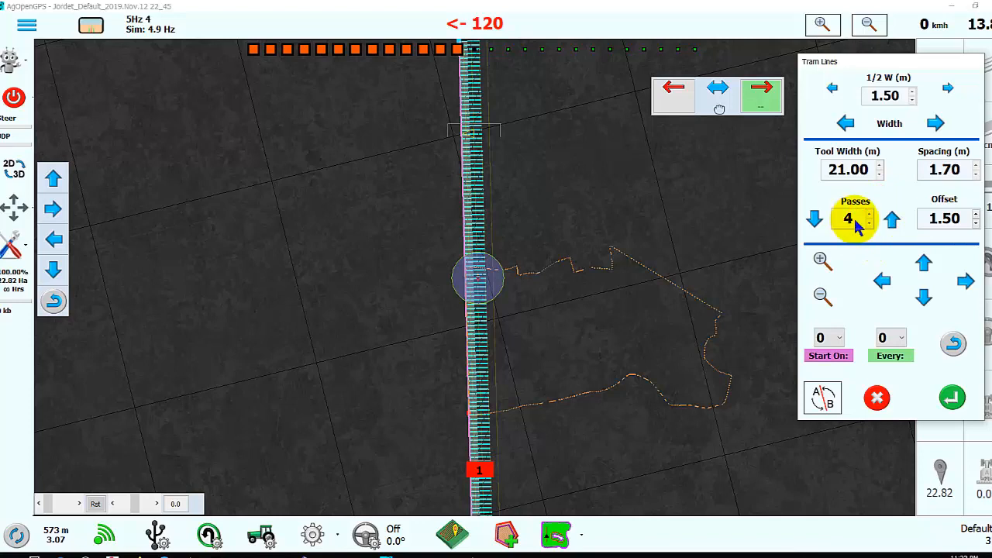
- Increase tram passes from 4 to 34 to cover the whole boundary
click(891, 219)
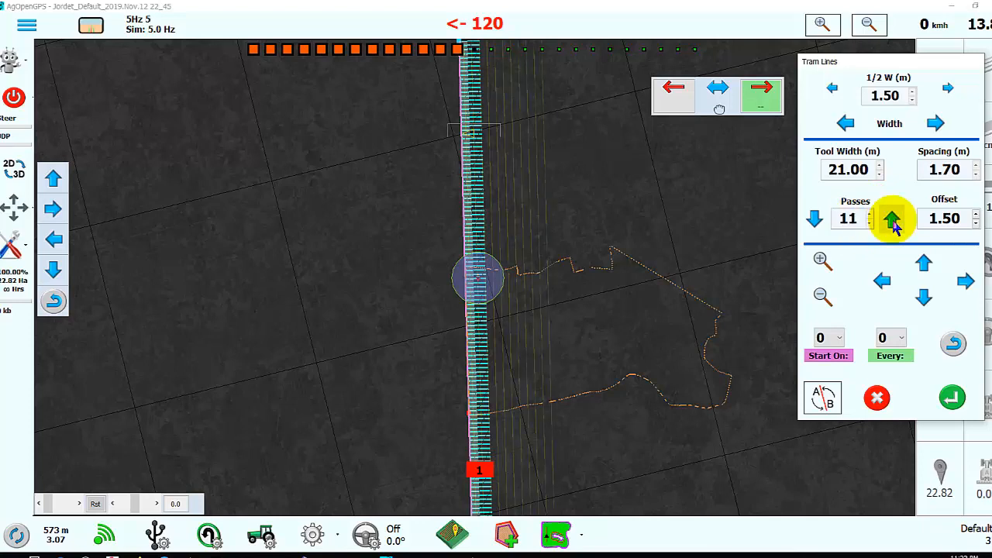
click(892, 220)
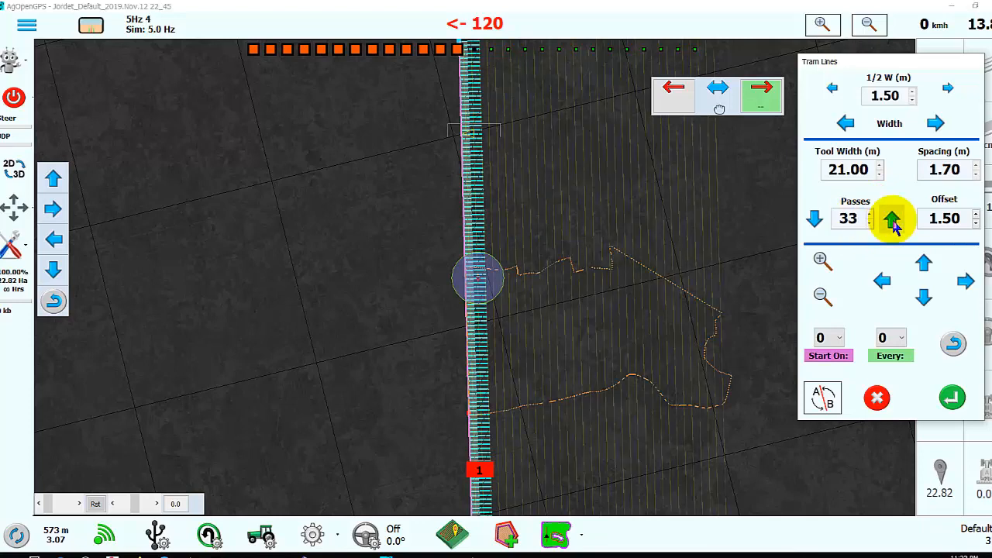
click(891, 218)
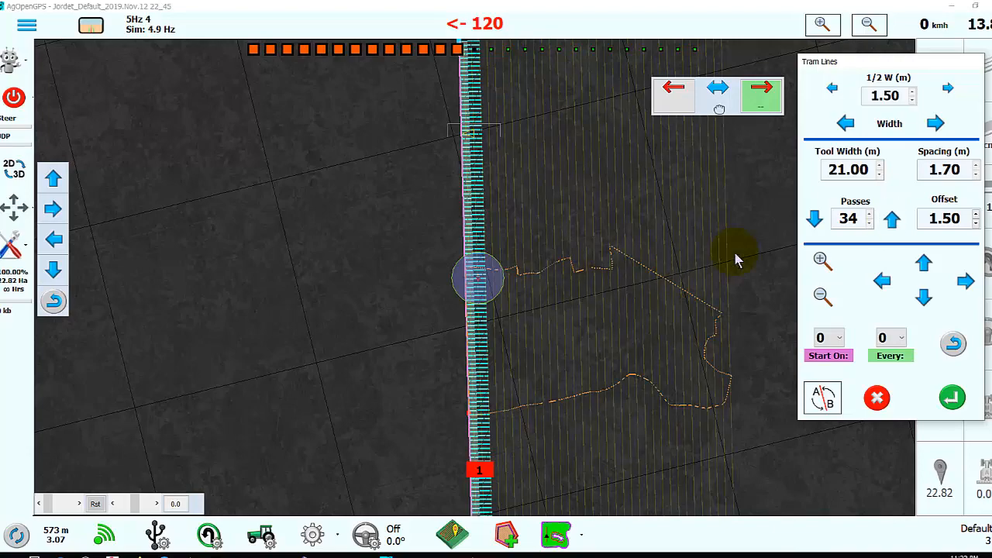
mouse_move(574, 321)
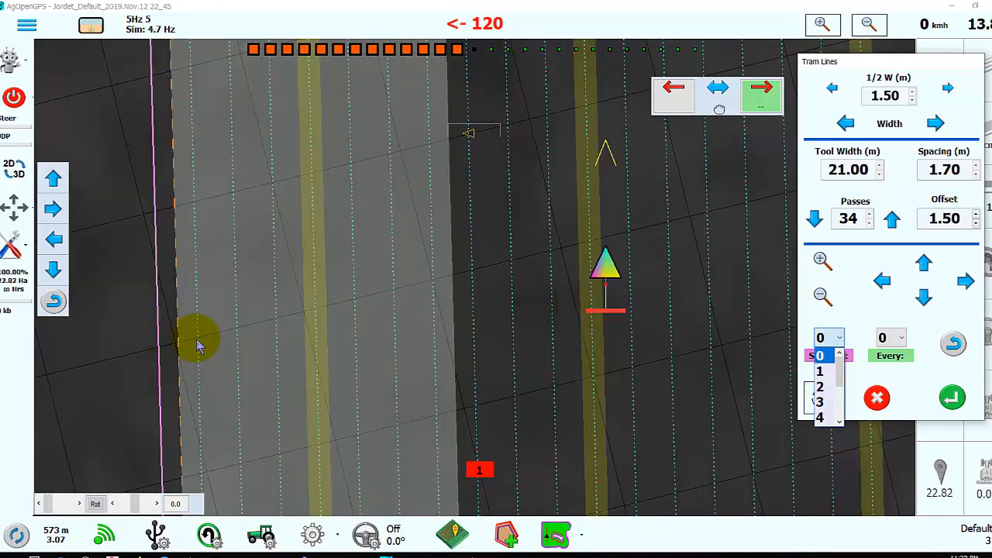
mouse_move(283, 352)
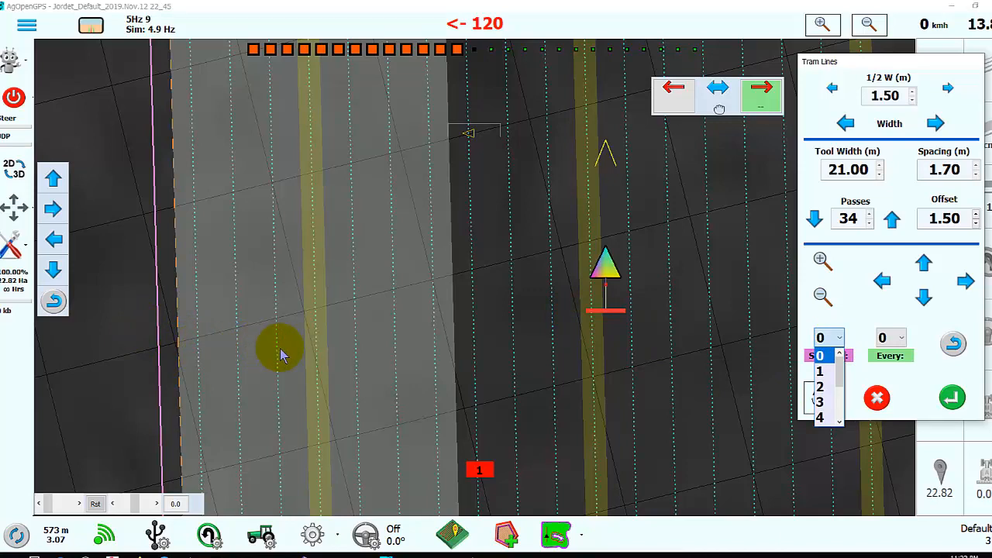
- Set tram Start On to 4, toggle A/B, and set Every to 7
click(819, 417)
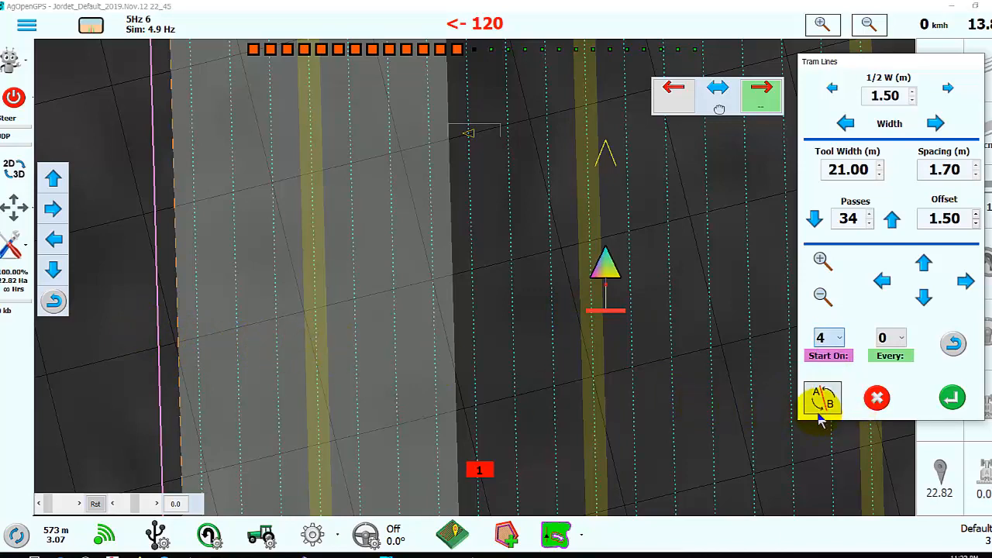
click(822, 398)
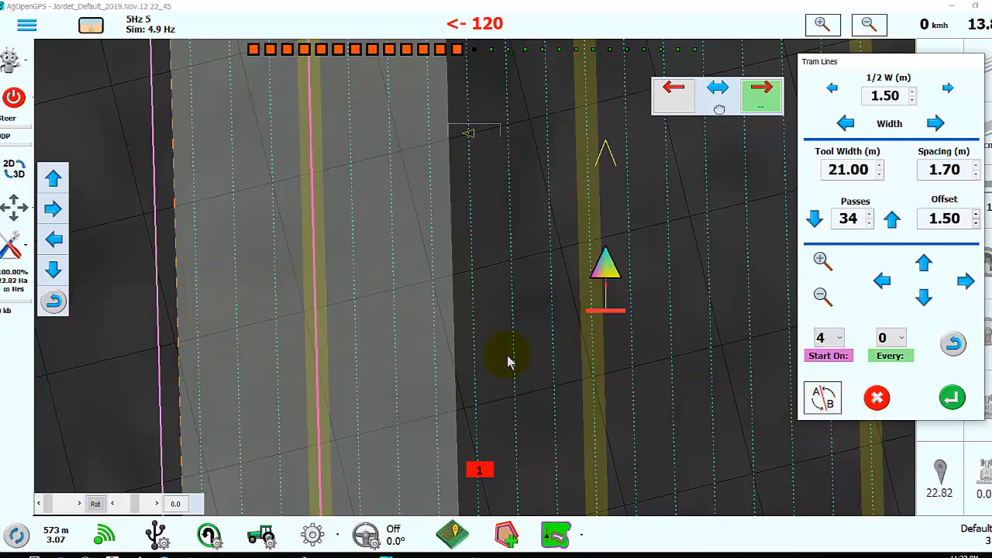
mouse_move(476, 361)
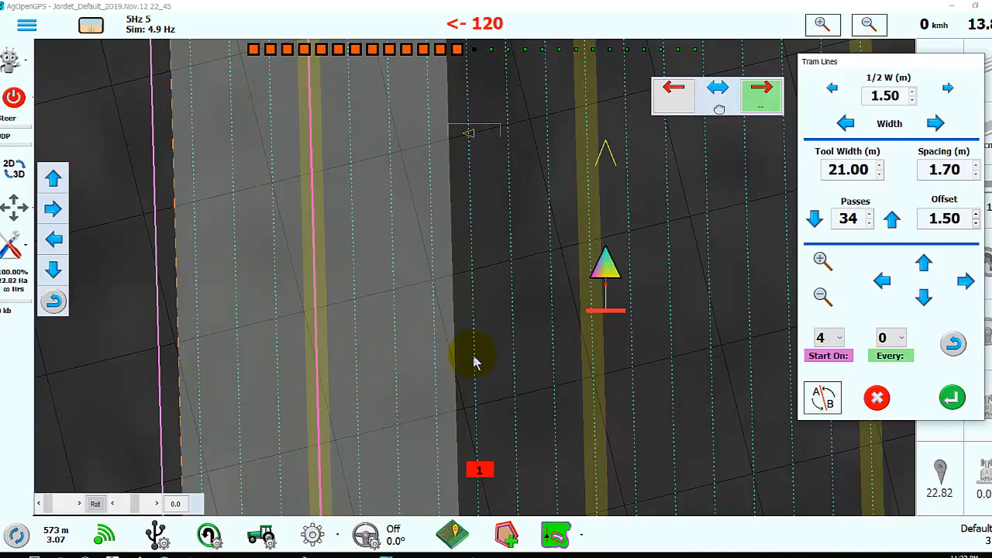
mouse_move(767, 370)
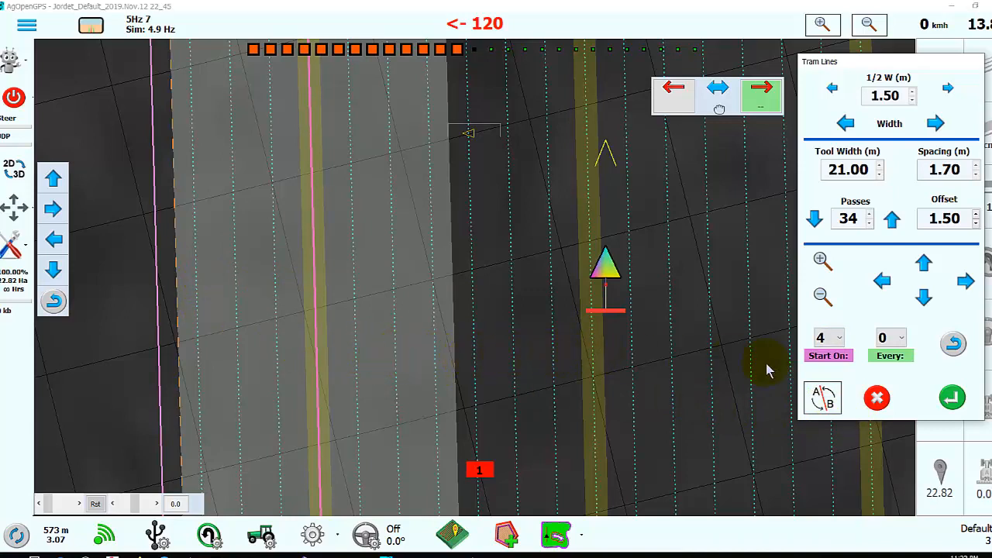
click(889, 337)
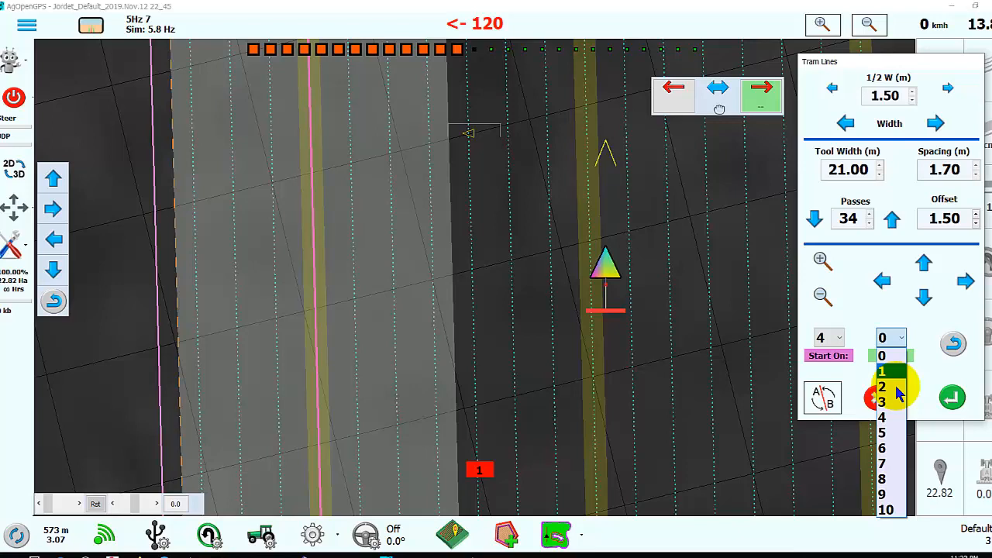
click(882, 463)
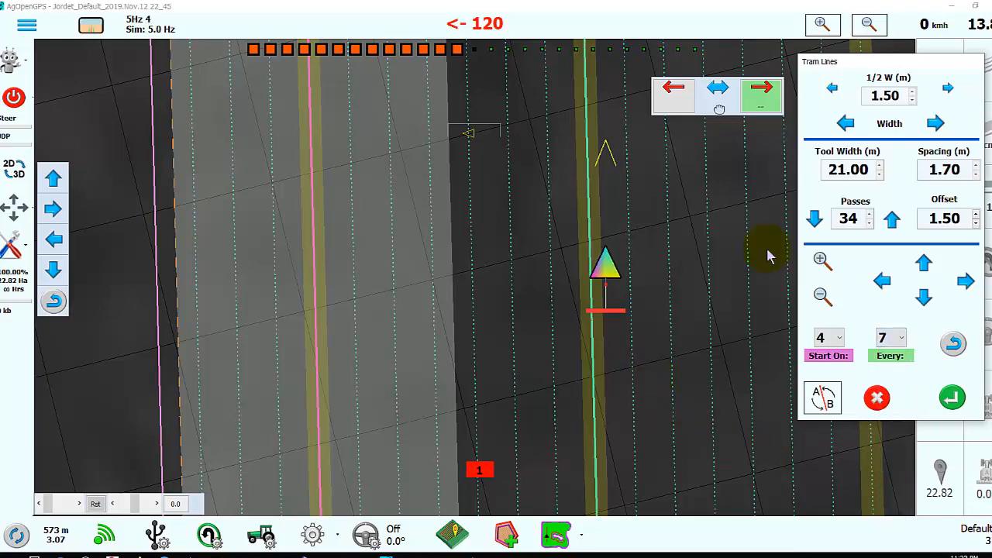
mouse_move(704, 304)
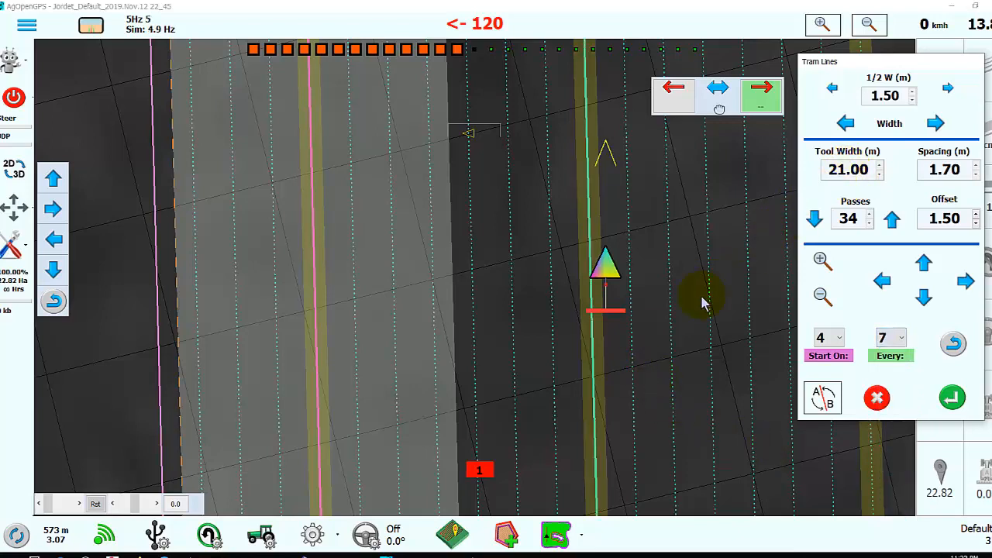
mouse_move(682, 407)
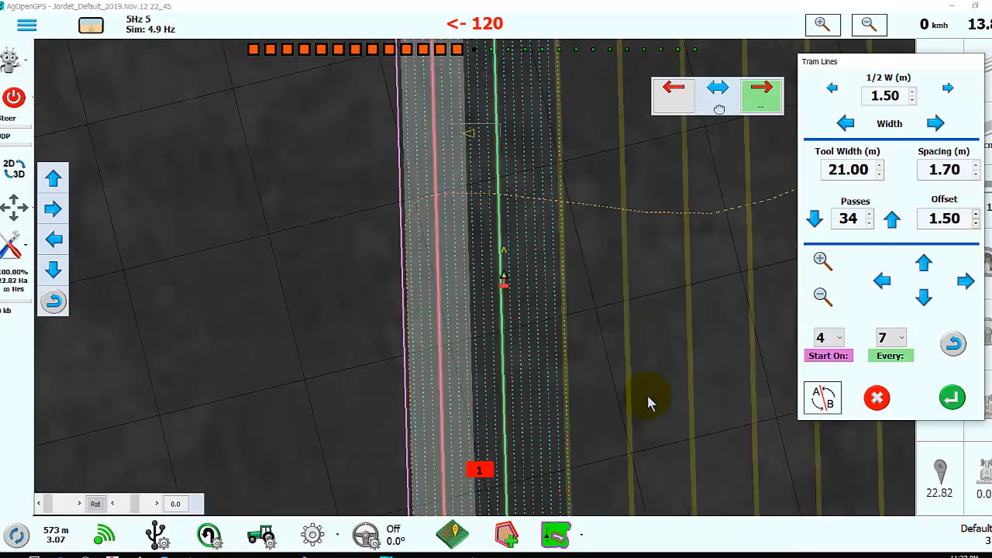
mouse_move(387, 283)
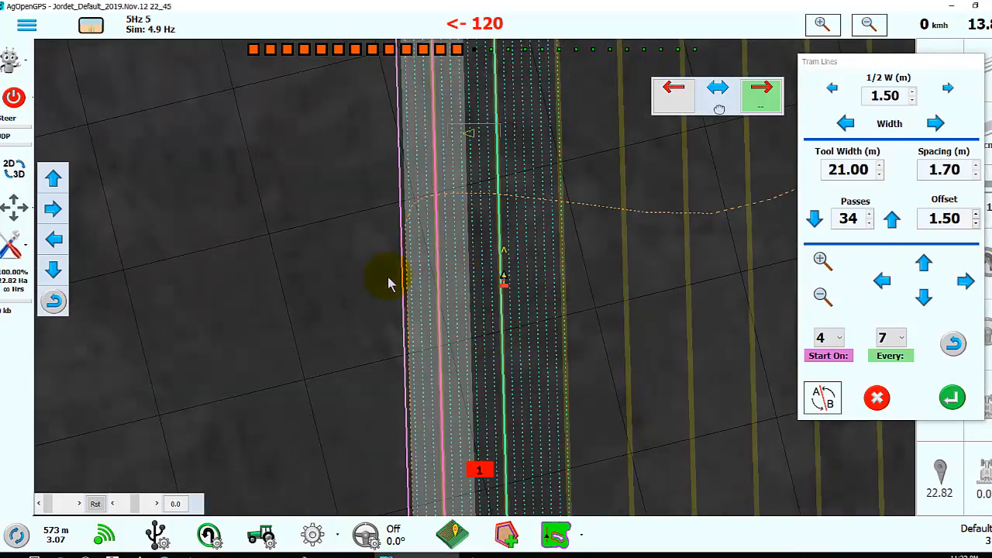
click(822, 396)
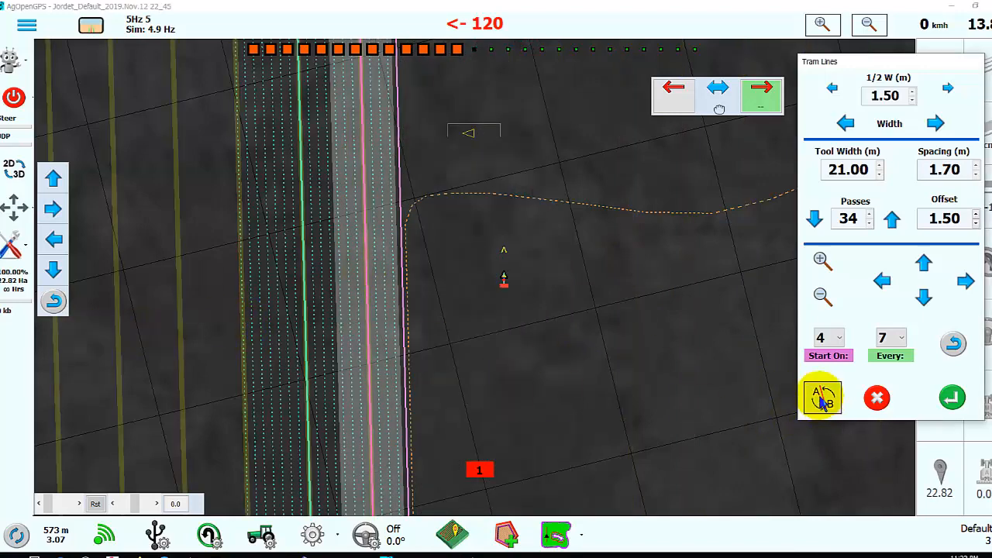
click(822, 397)
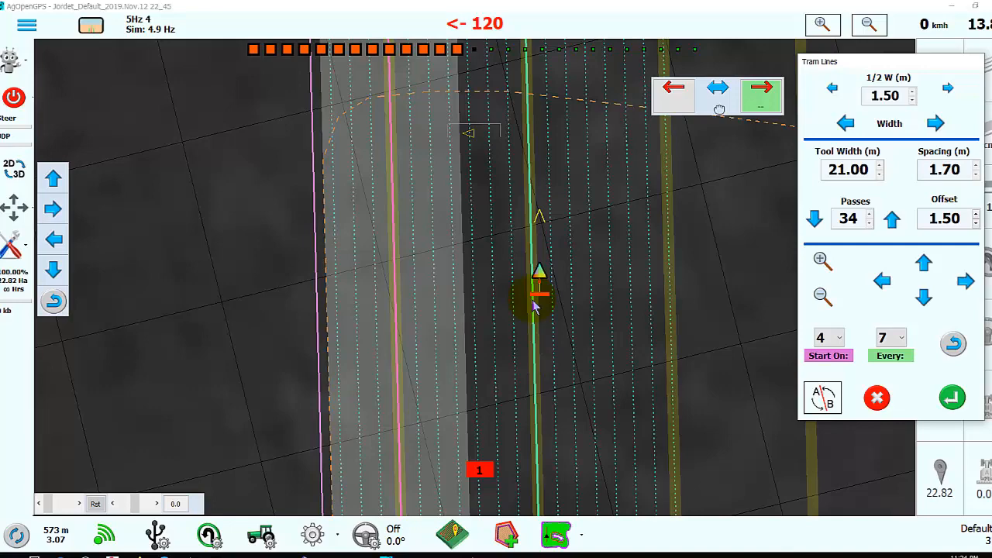
mouse_move(933, 387)
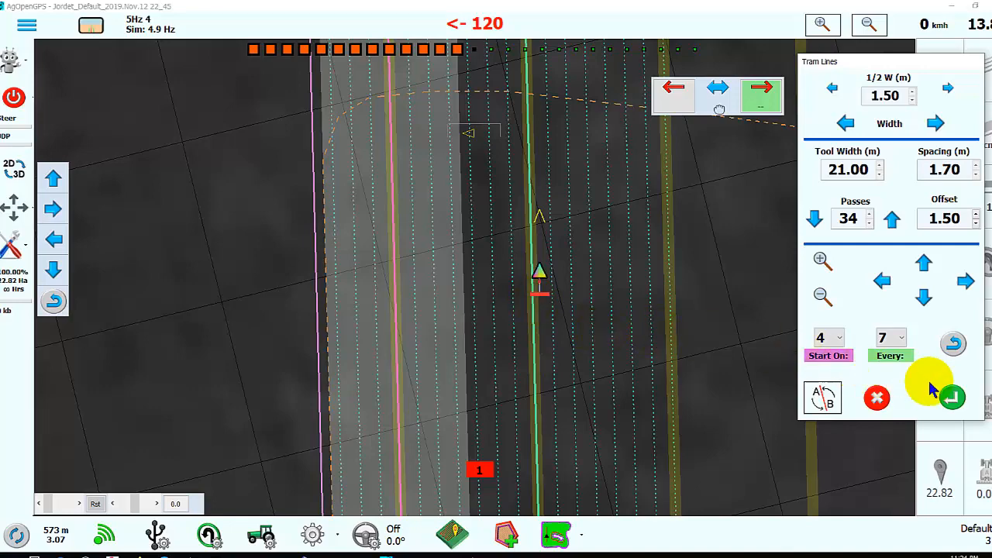
- Apply the tram line settings and return to the main guidance screen
click(952, 398)
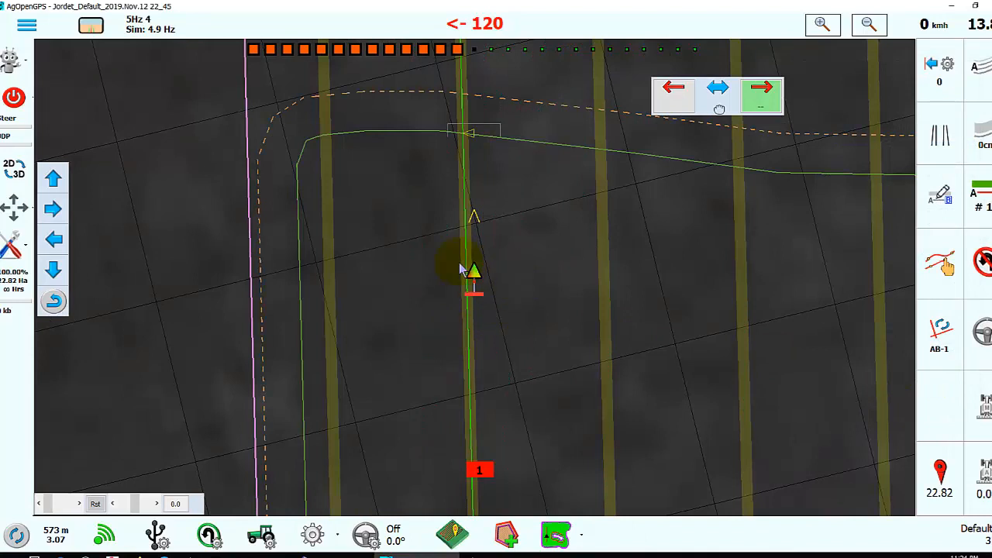
mouse_move(424, 295)
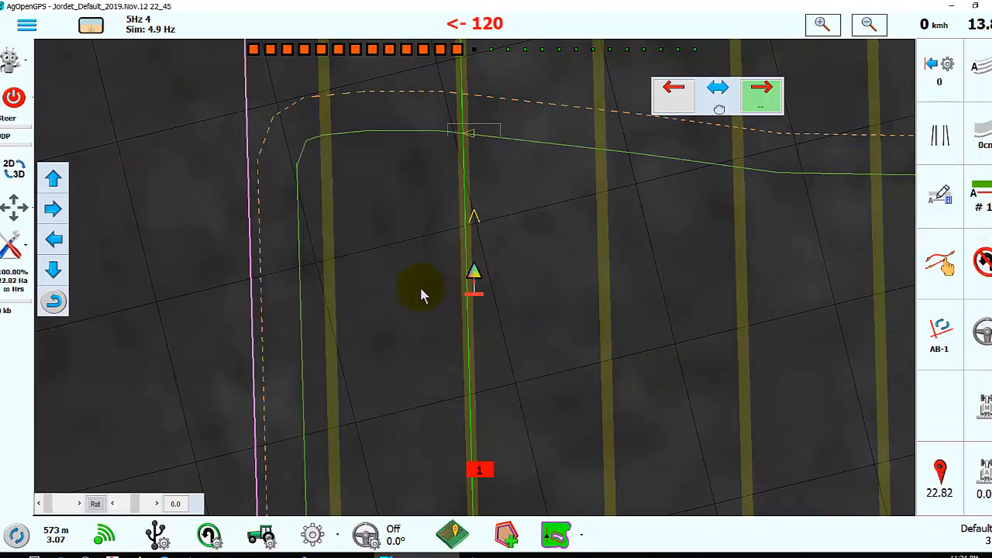
mouse_move(417, 306)
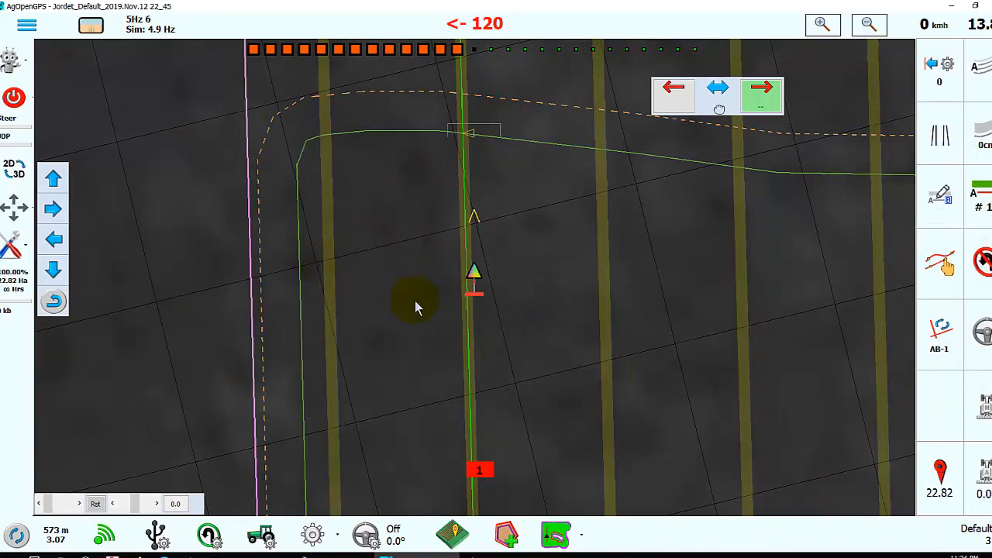
mouse_move(471, 316)
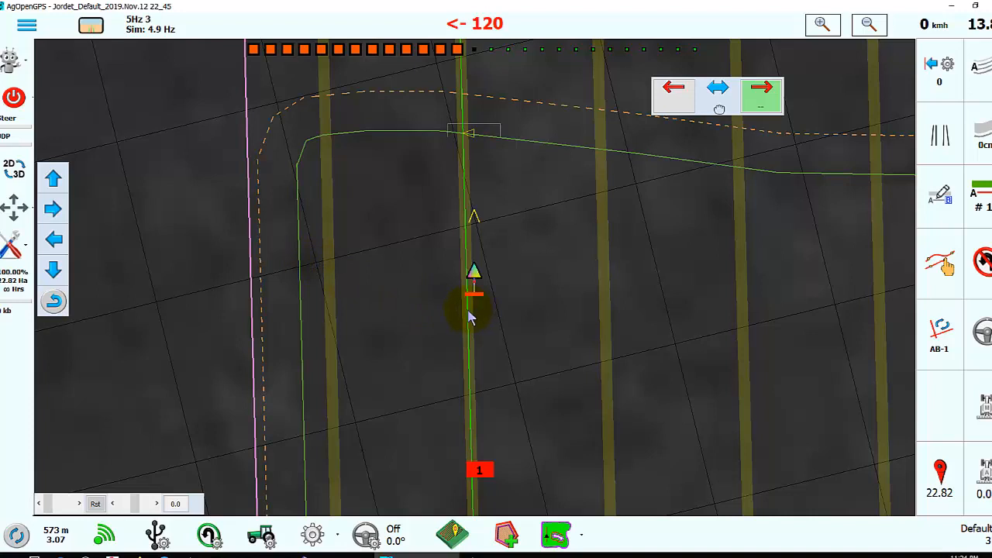
mouse_move(326, 370)
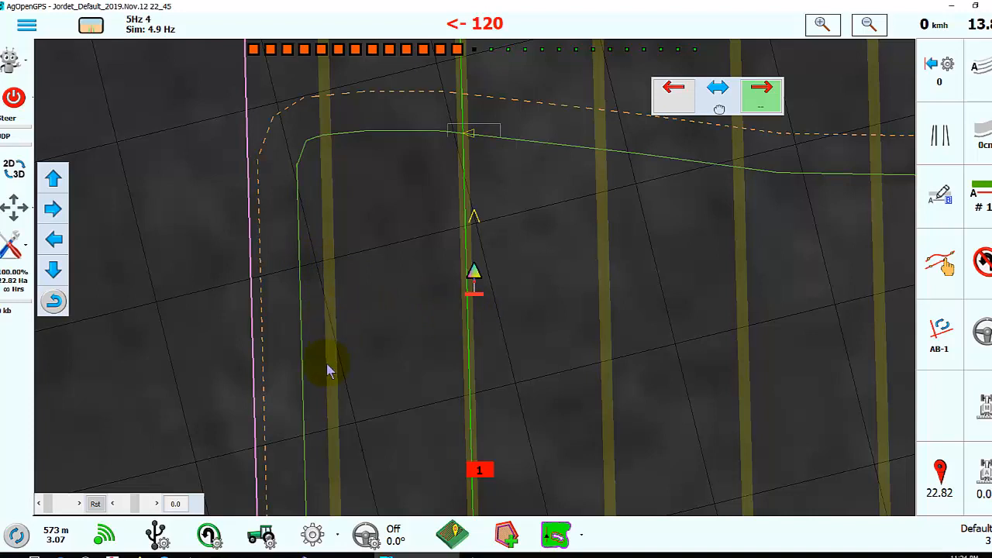